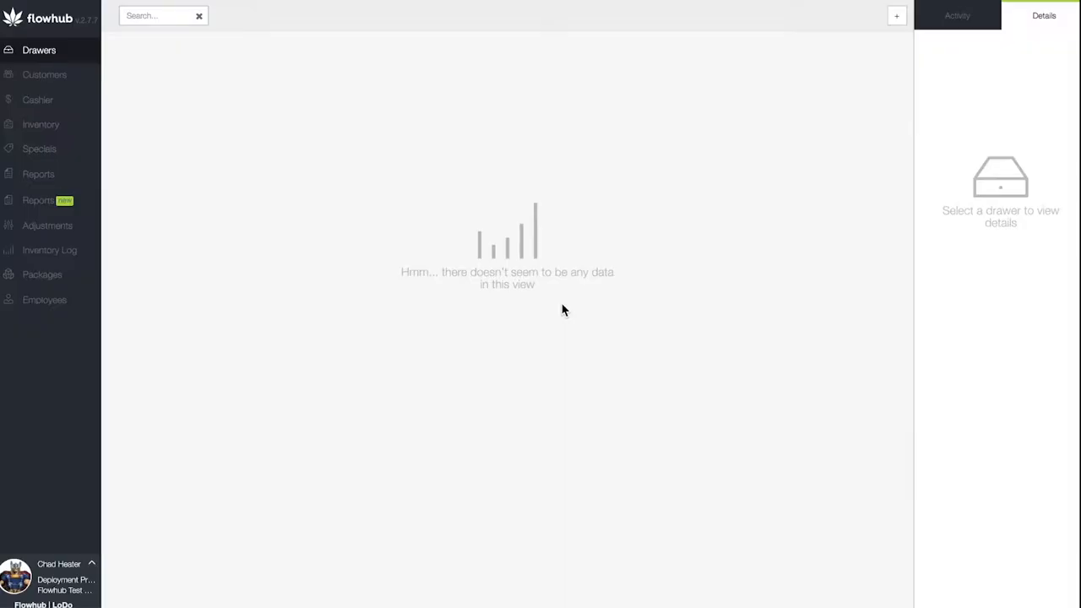
mouse_move(381, 431)
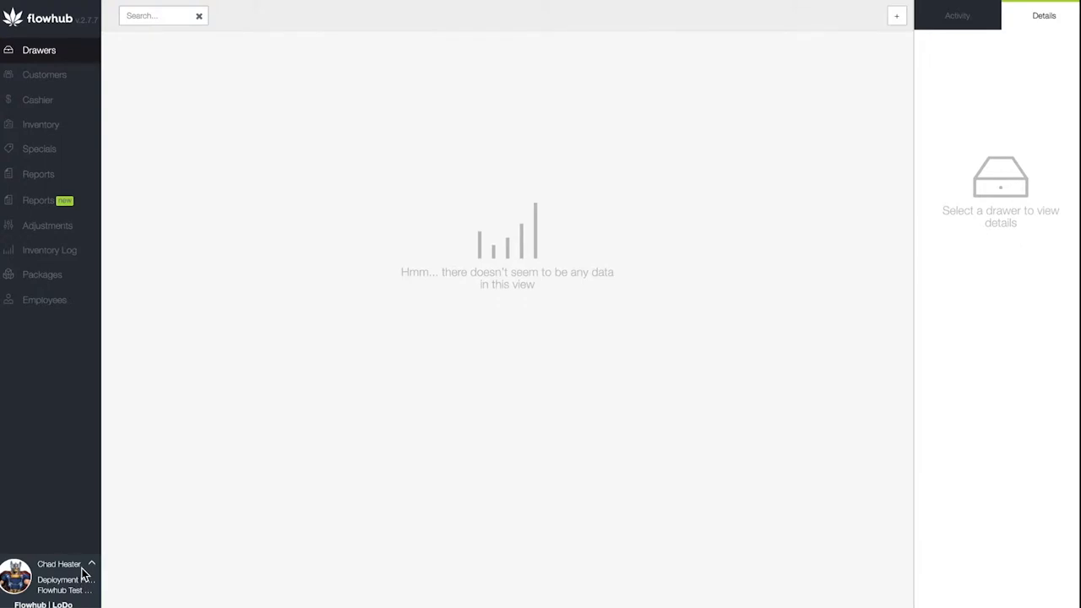
- Open the account menu with clock-in/out, manage, clients, regs and logout options
left_click(59, 563)
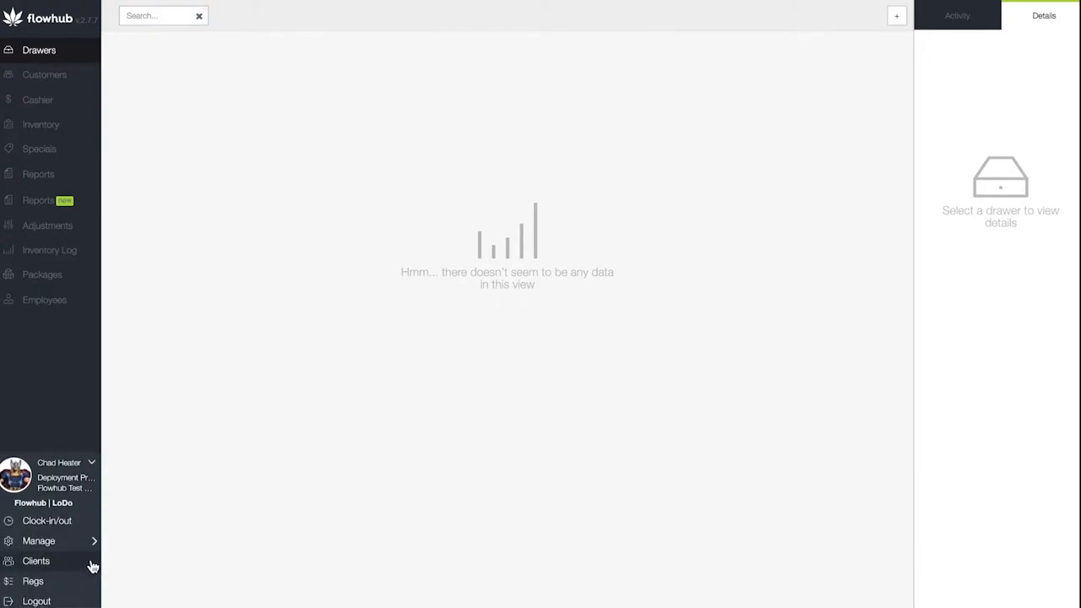
- Go to the Manage page and expand its Products type dropdown
left_click(38, 540)
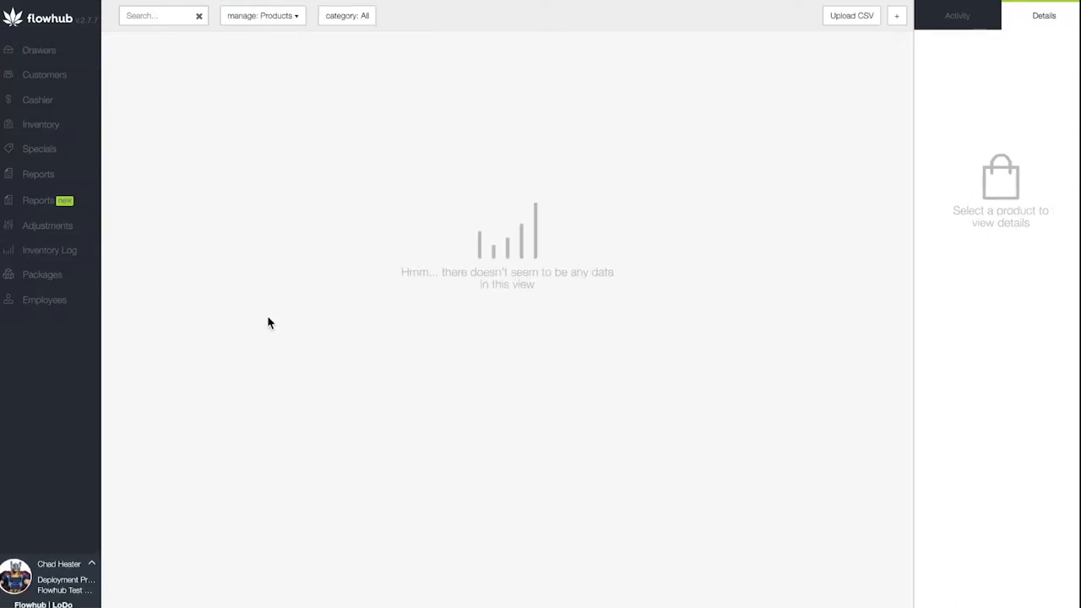
mouse_move(311, 104)
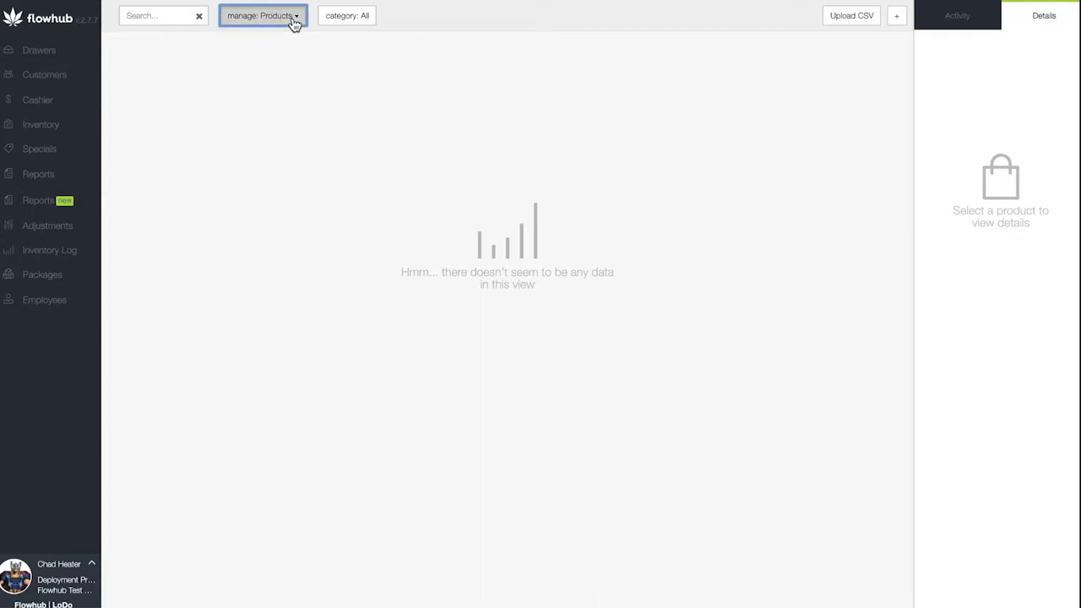
left_click(262, 16)
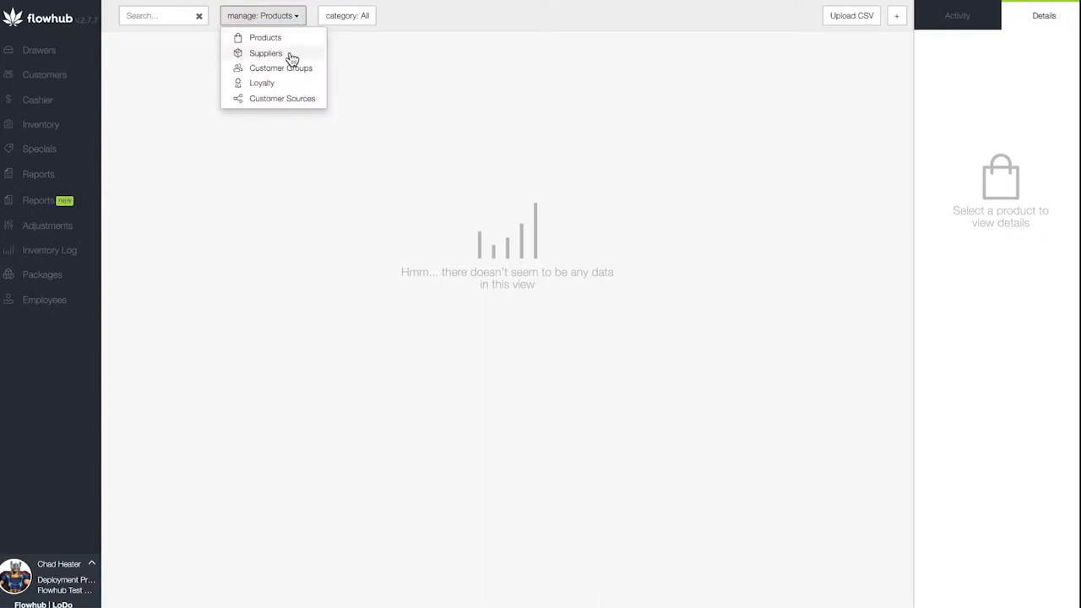
mouse_move(292, 115)
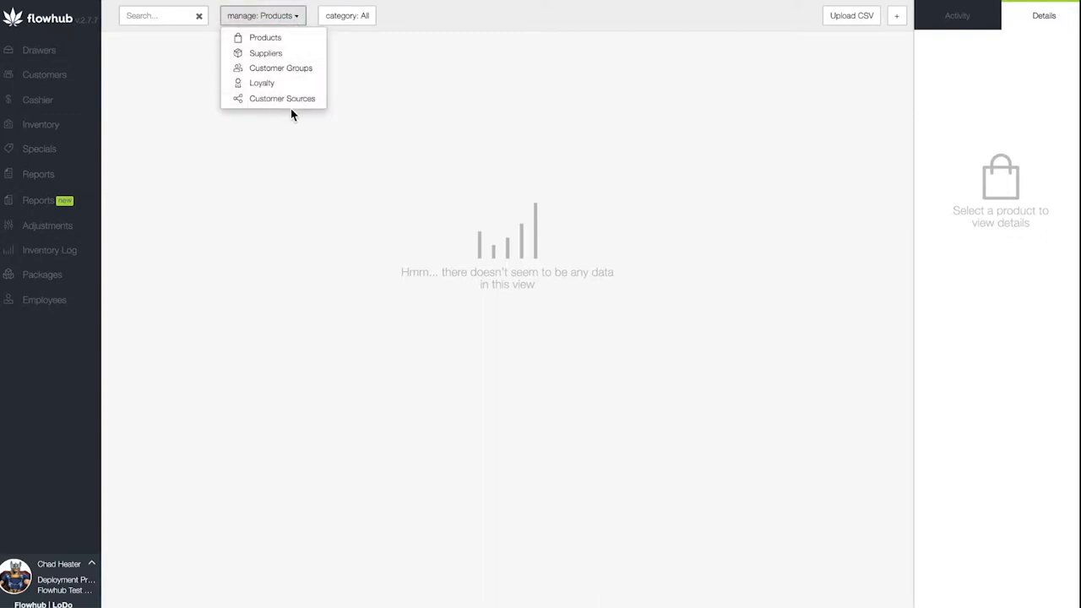
mouse_move(287, 61)
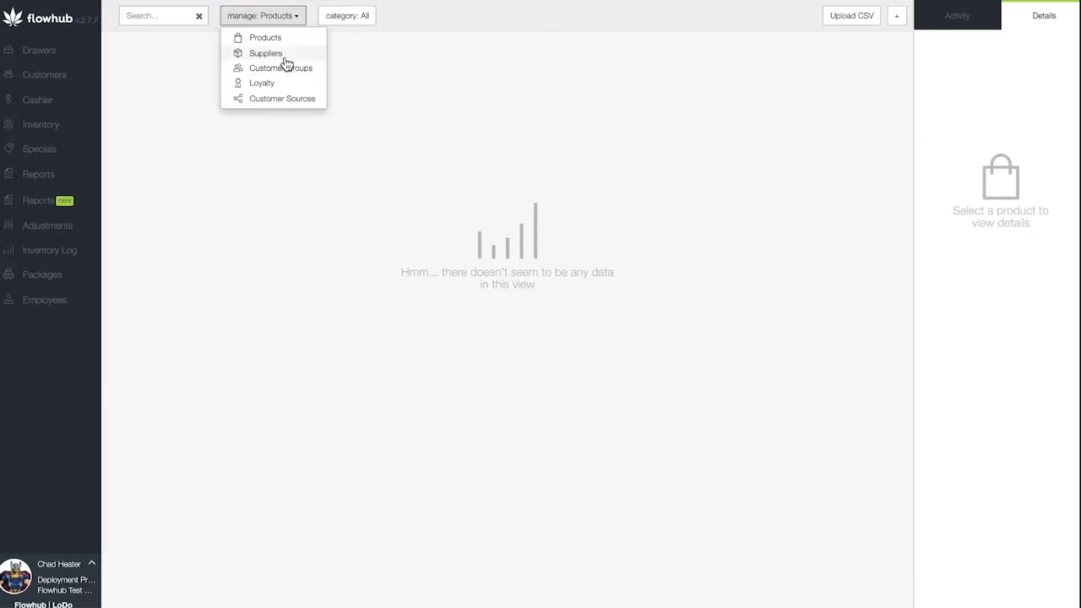
- Switch the manage view to Suppliers, which lists no suppliers yet
left_click(265, 52)
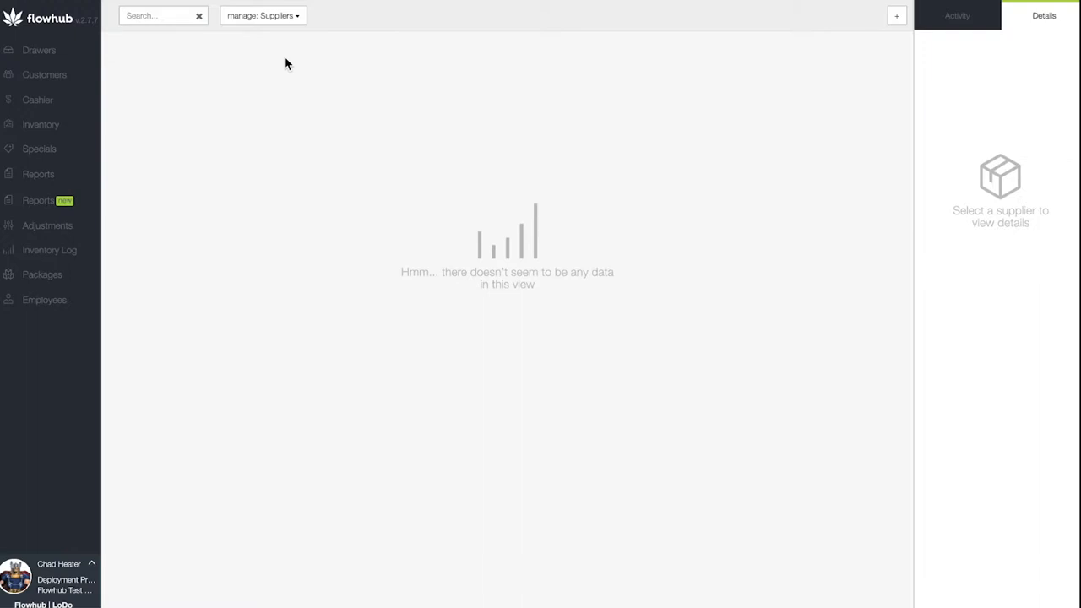
mouse_move(355, 76)
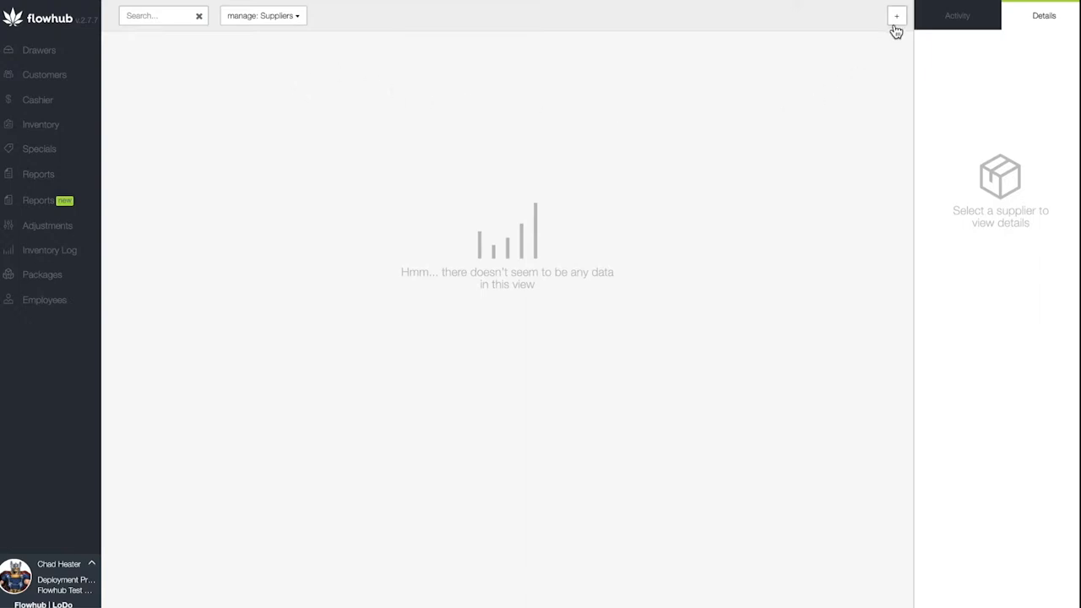
- Start supplier Bob's Buds, DBA Bobby's Brownies, with rec license 1234567
left_click(896, 15)
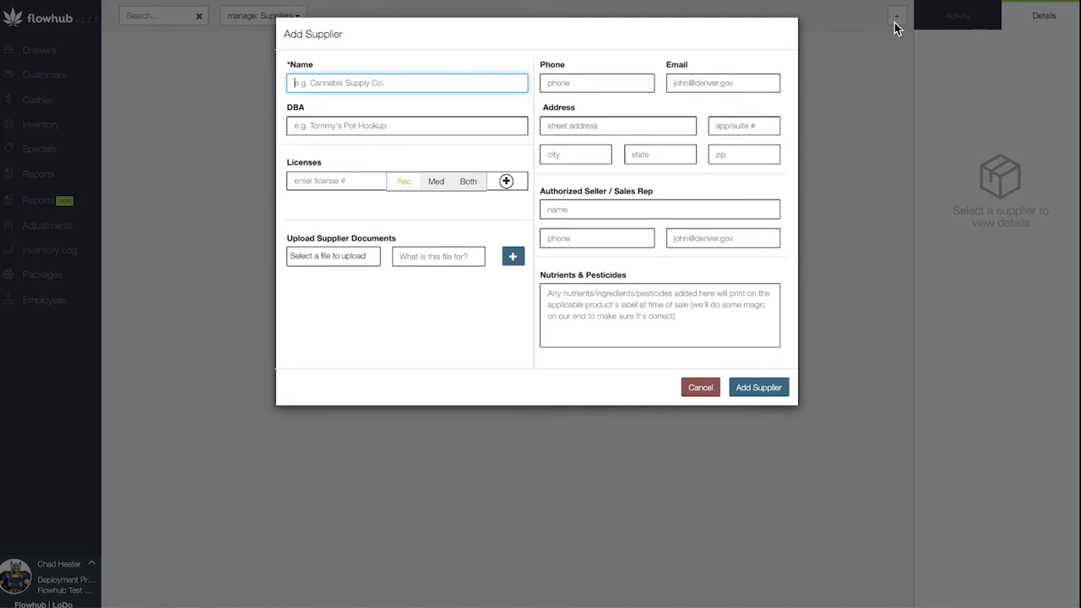
mouse_move(878, 34)
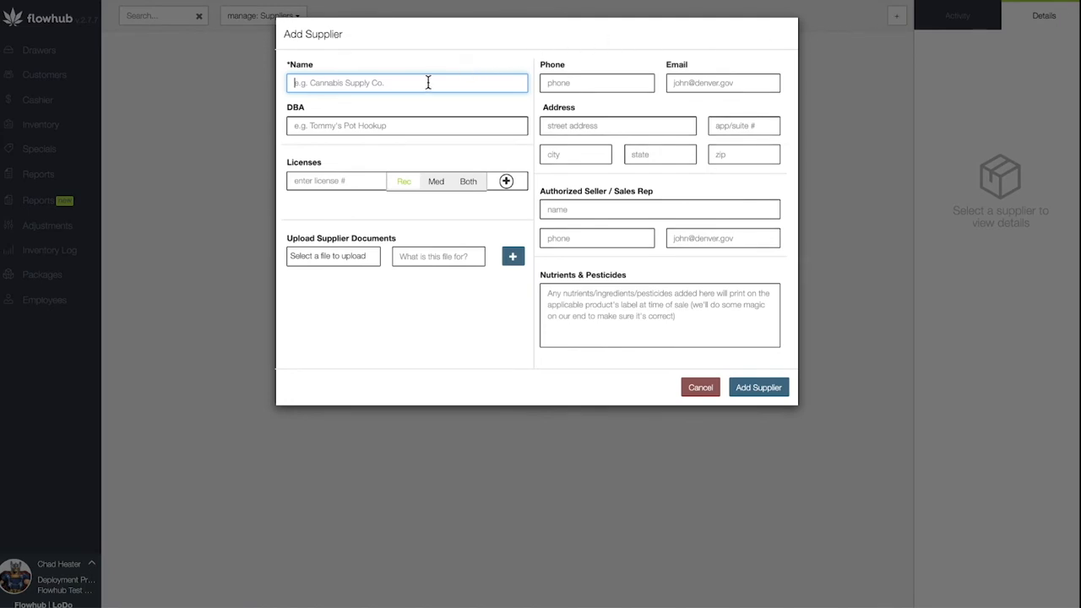
type("Bob's Buds")
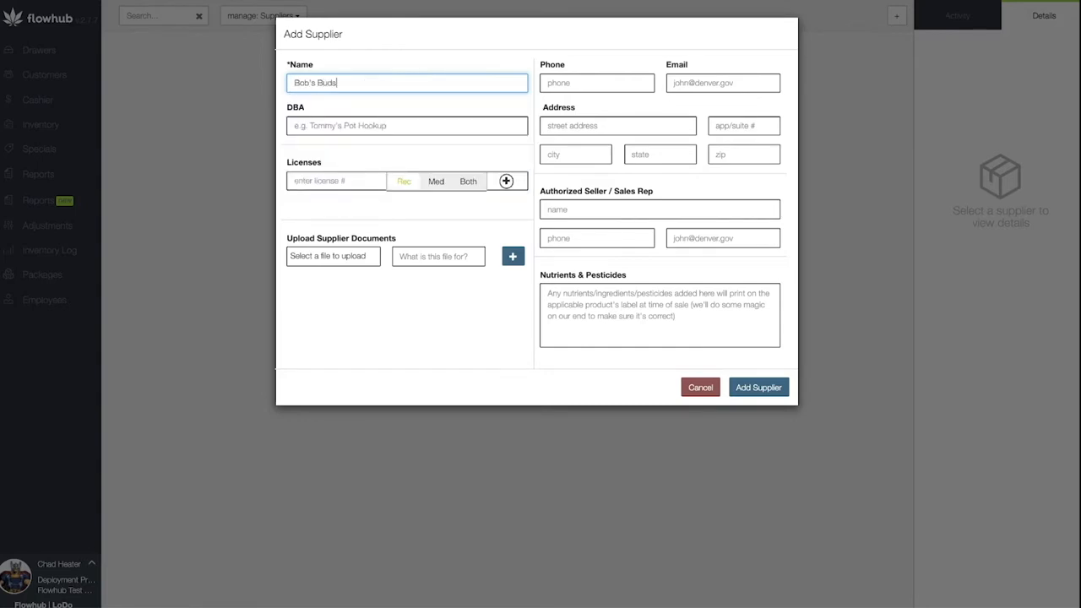
type("Bobby")
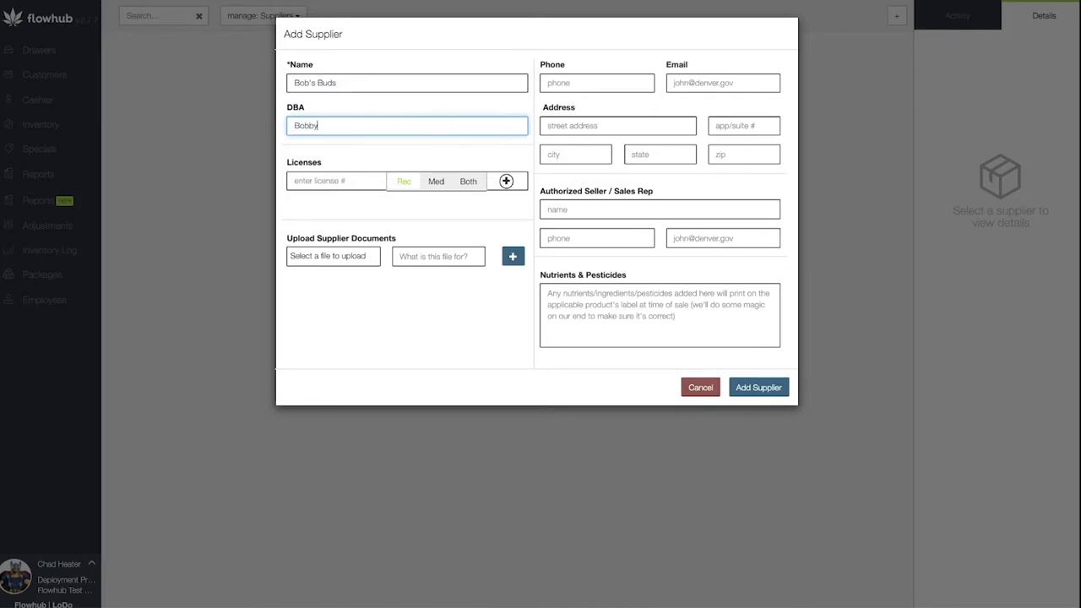
type("'s Brownies")
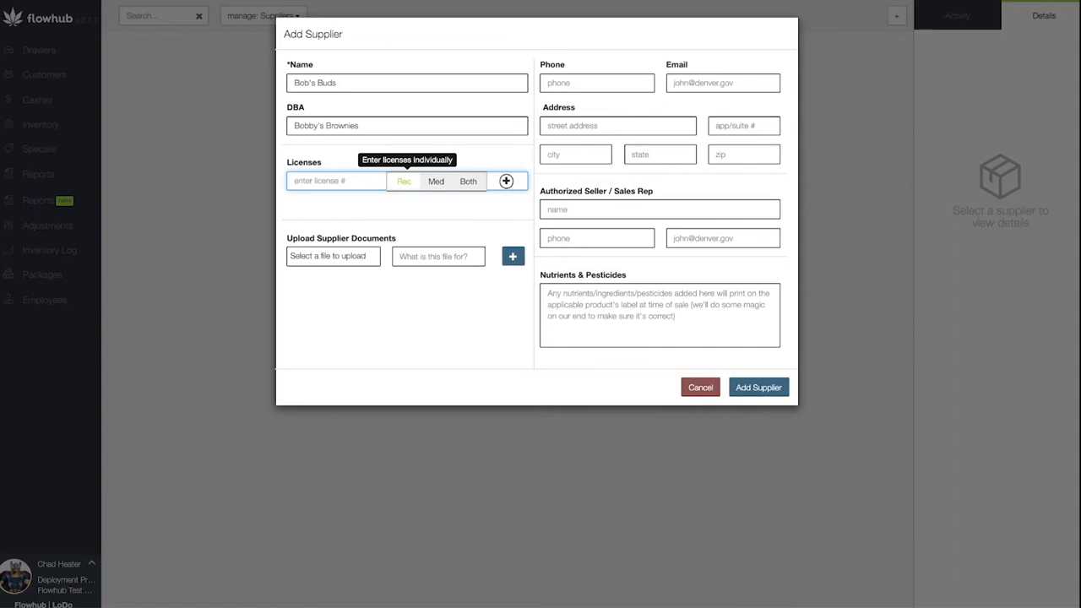
type("1234567")
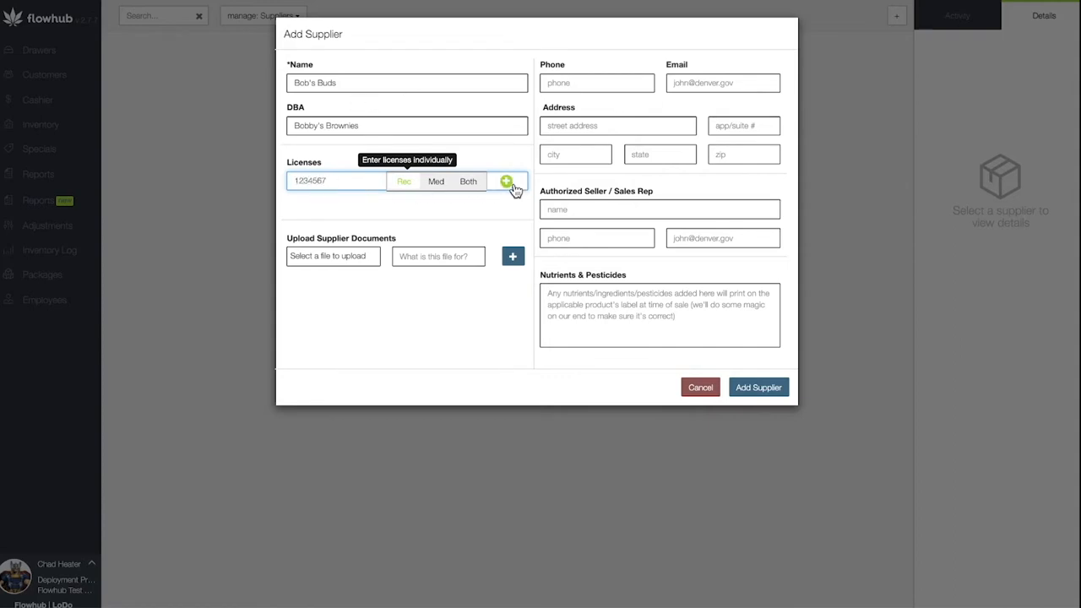
left_click(506, 181)
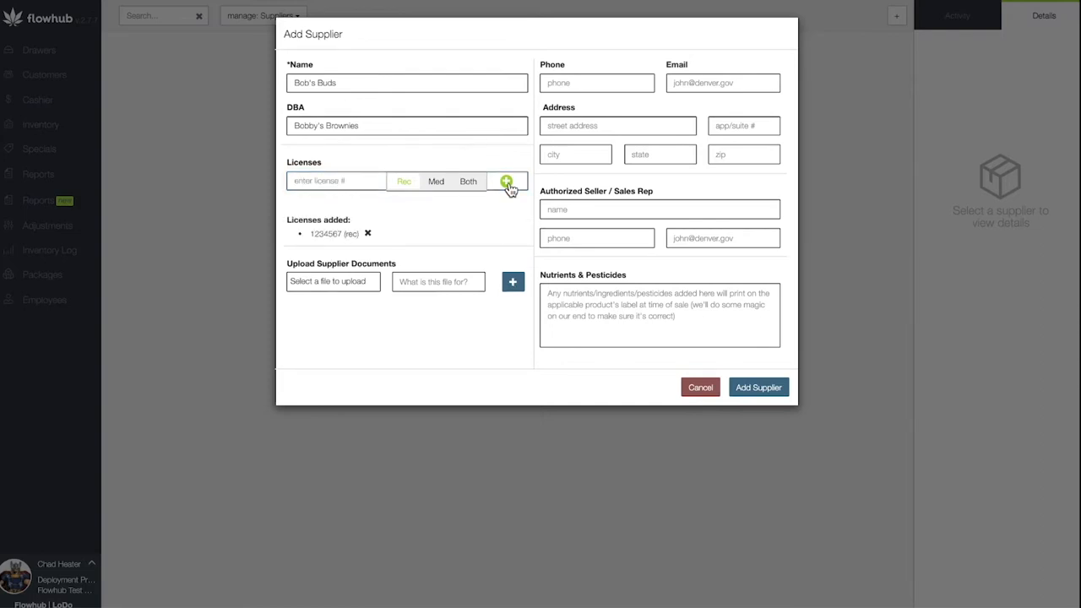
mouse_move(605, 82)
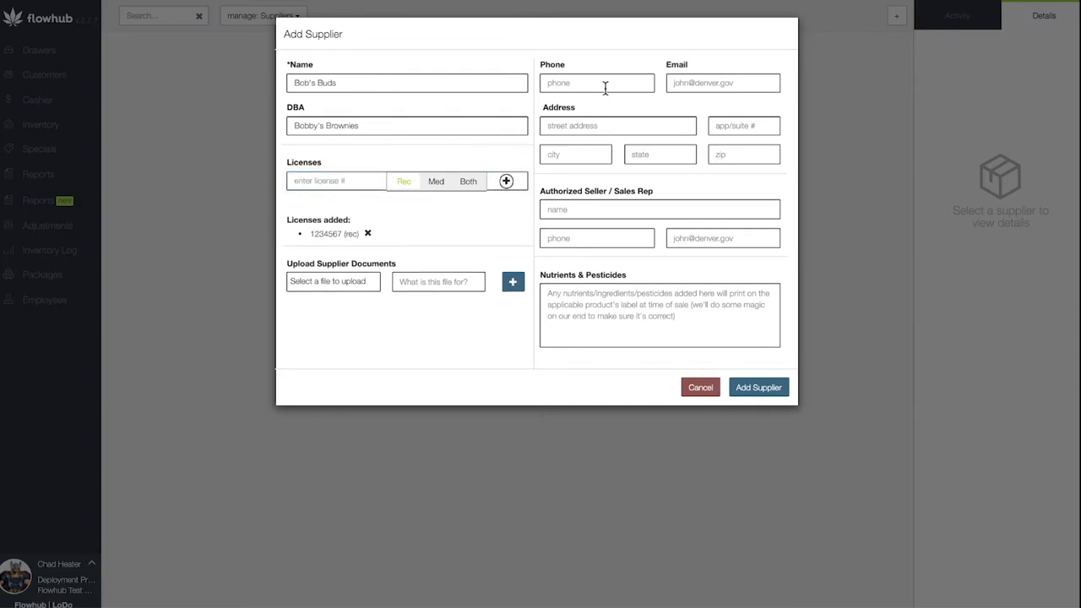
left_click(596, 83)
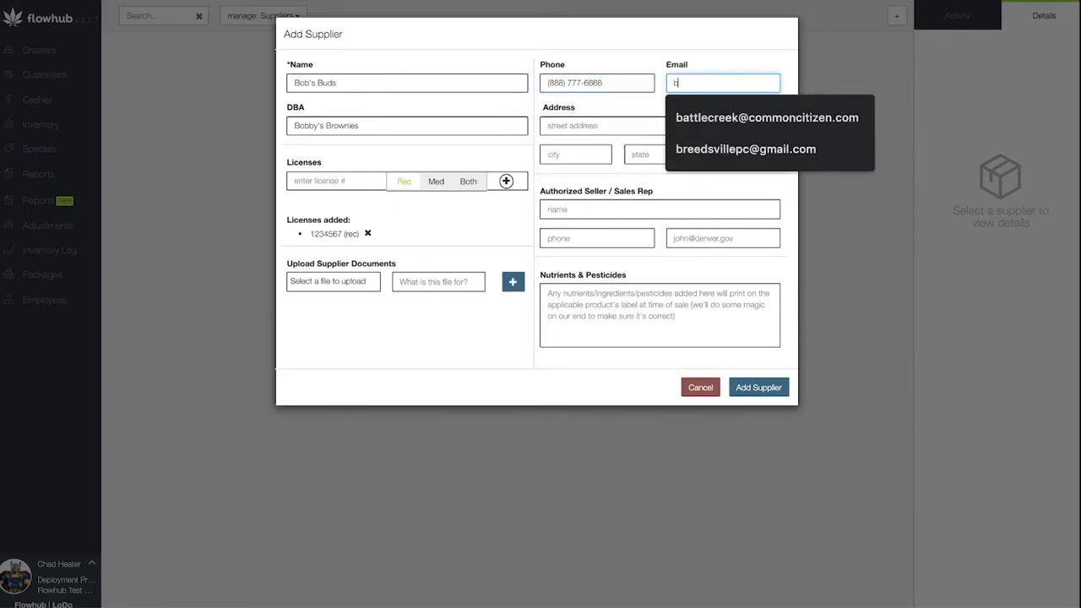
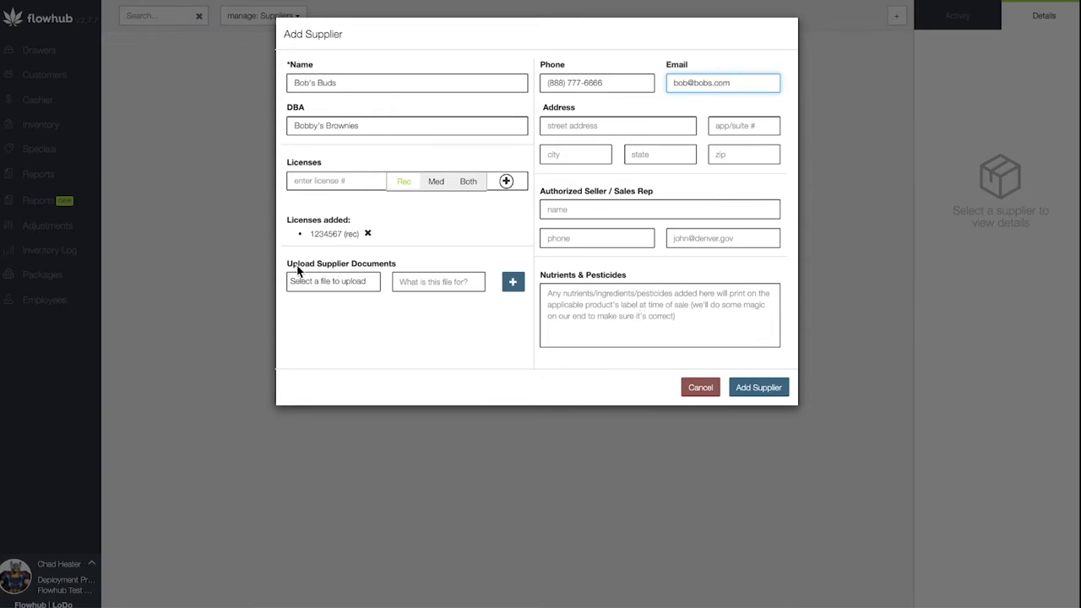
mouse_move(321, 322)
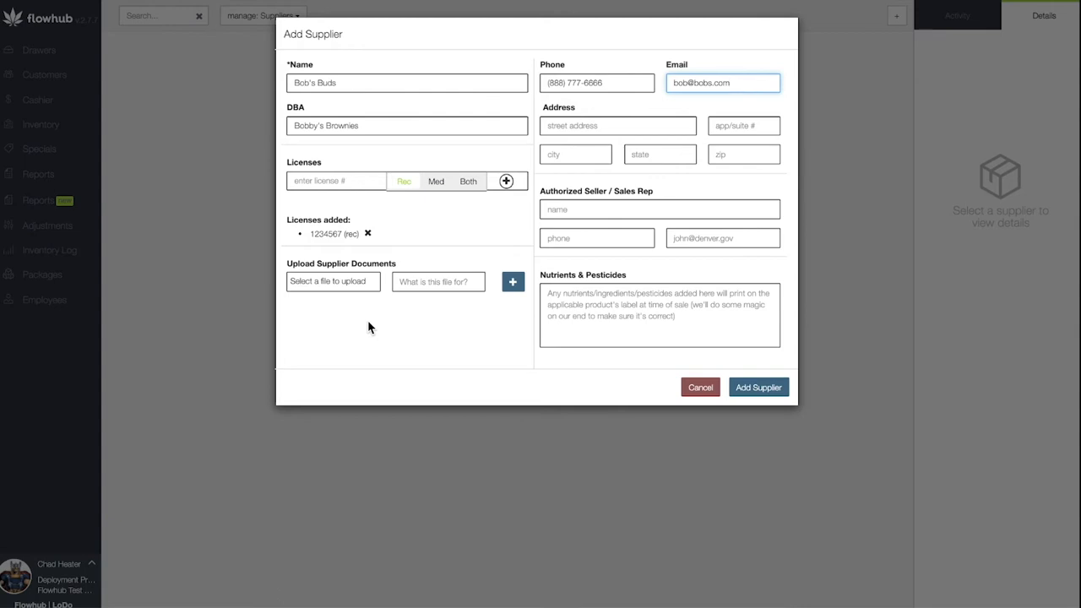
- Enter 'sugar, salt, juice' as the supplier's nutrients and pesticides
left_click(660, 315)
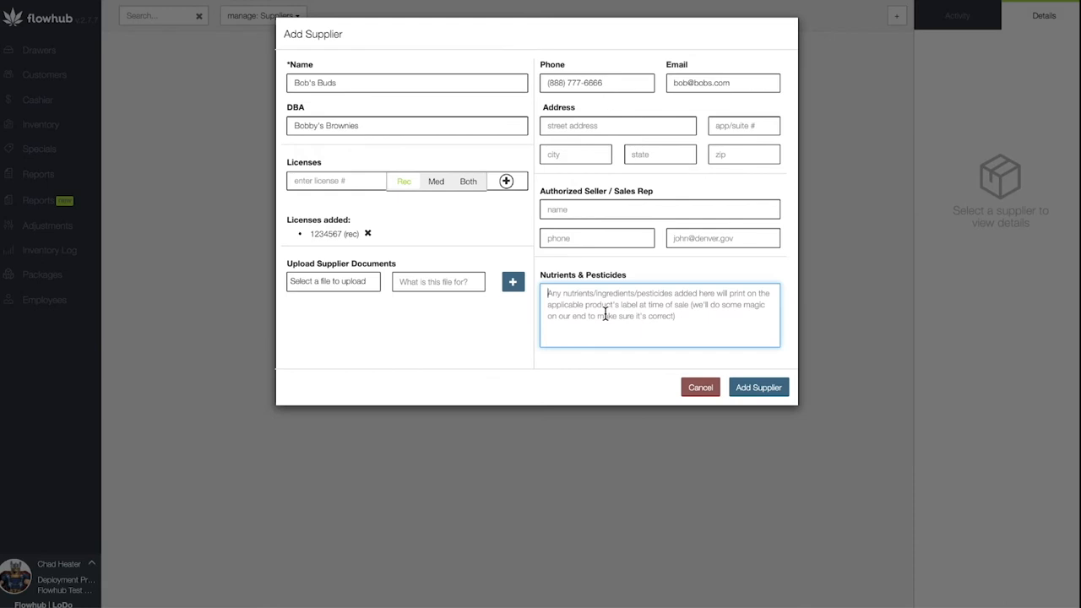
type("sugar, salt, juice.")
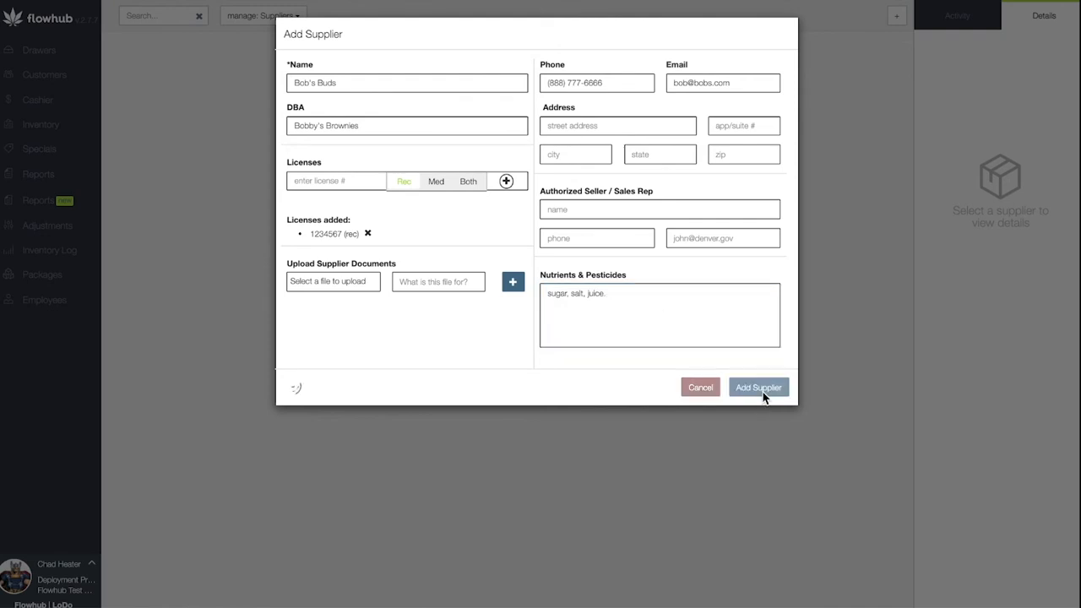
- Save Bob's Buds to the supplier list, then open and cancel a blank form
left_click(758, 387)
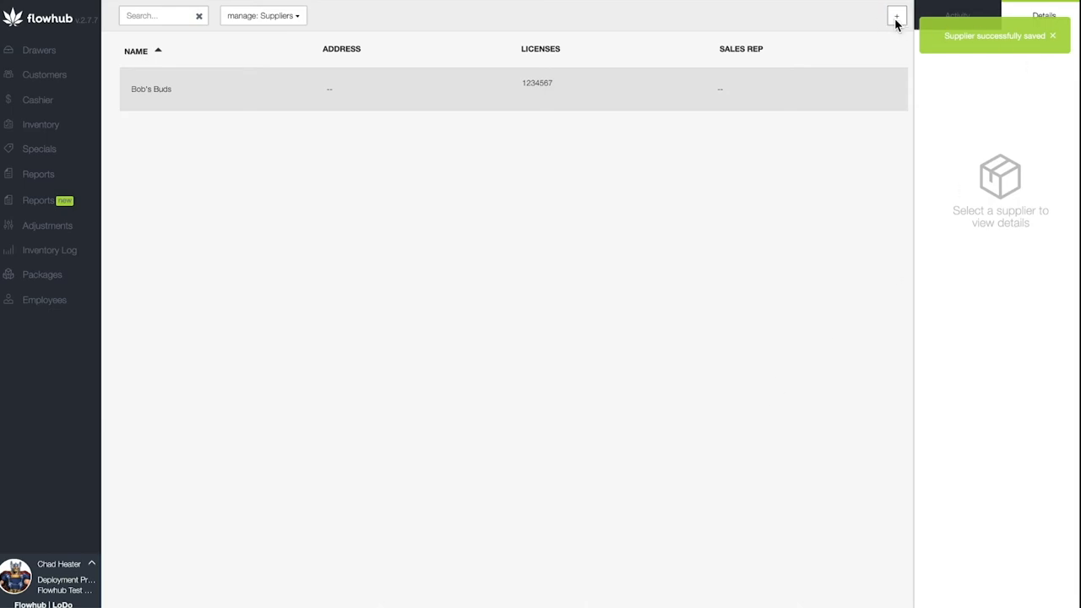
left_click(896, 15)
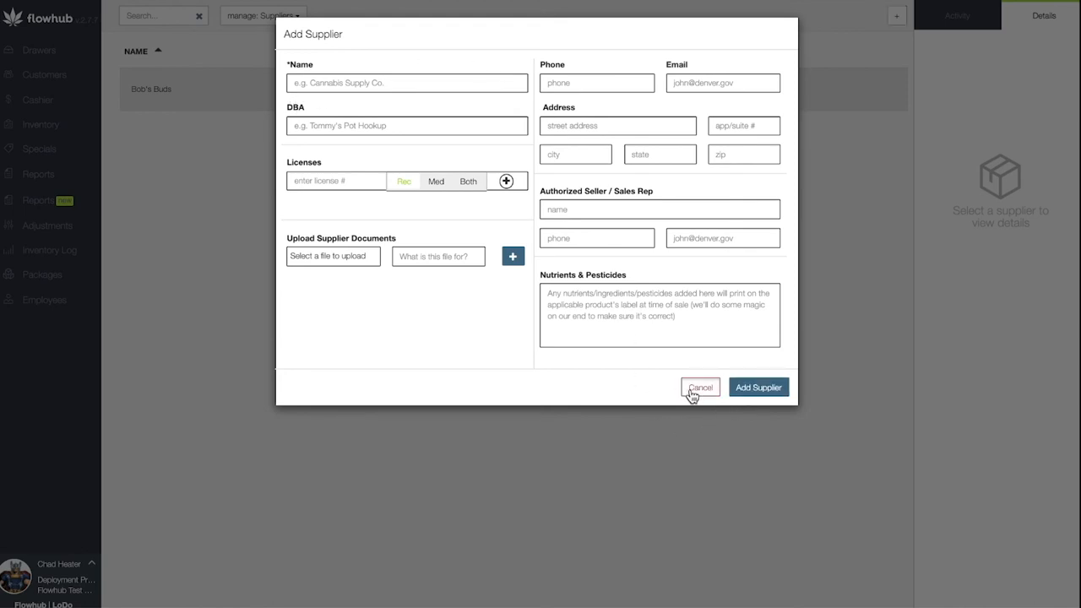
left_click(700, 387)
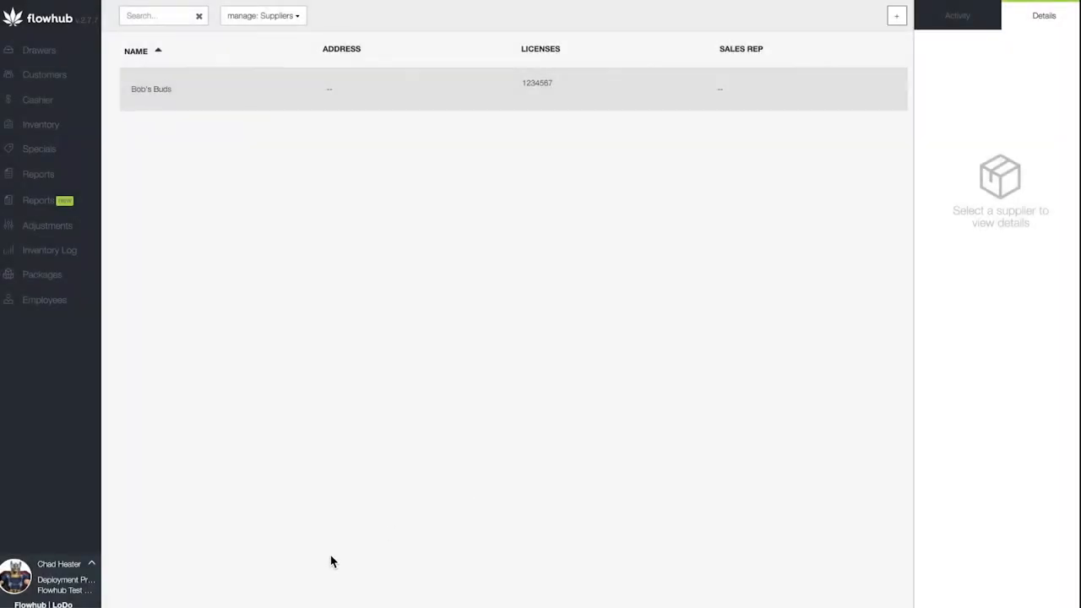